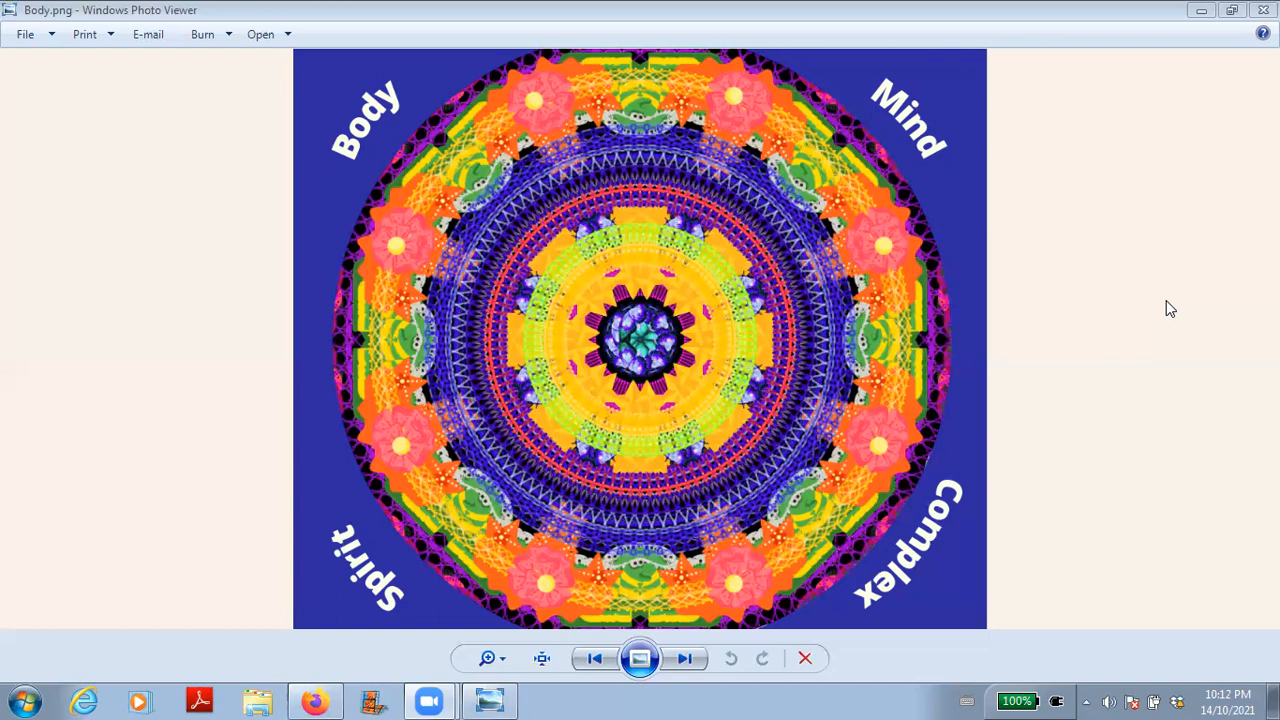
{"action": "mouse_move", "coordinate": [1167, 304]}
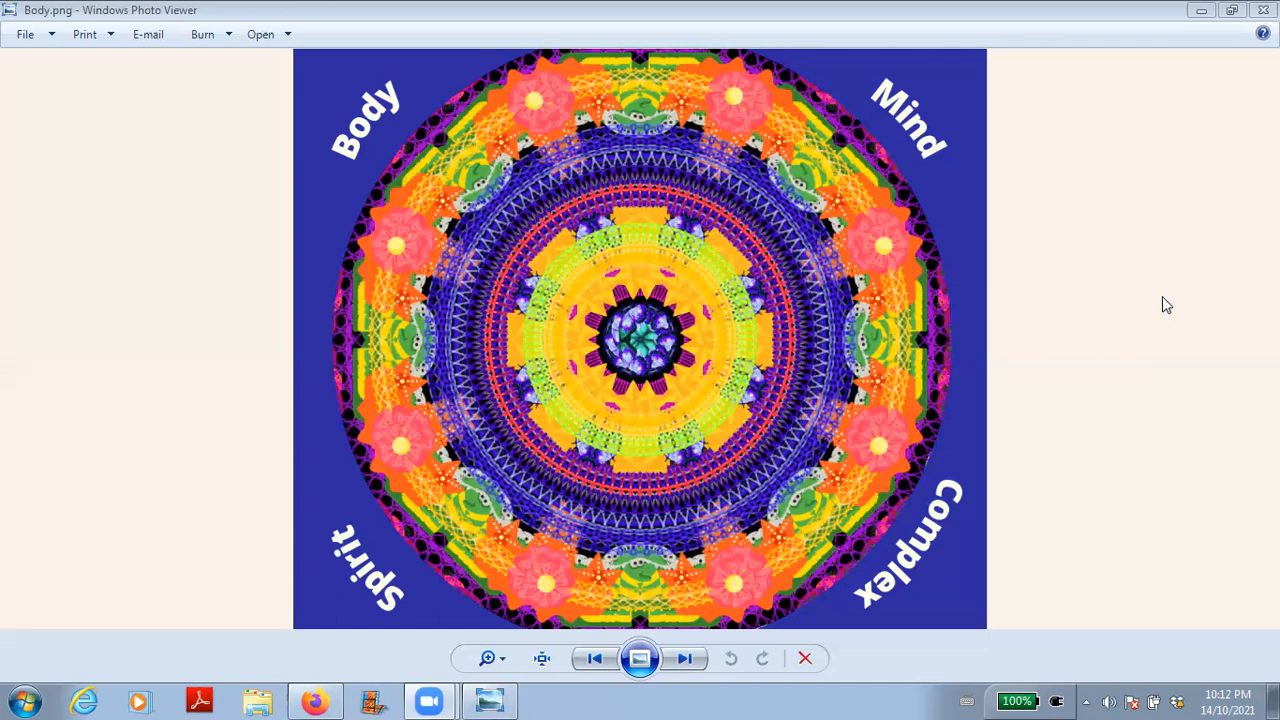
{"action": "mouse_move", "coordinate": [5, 465]}
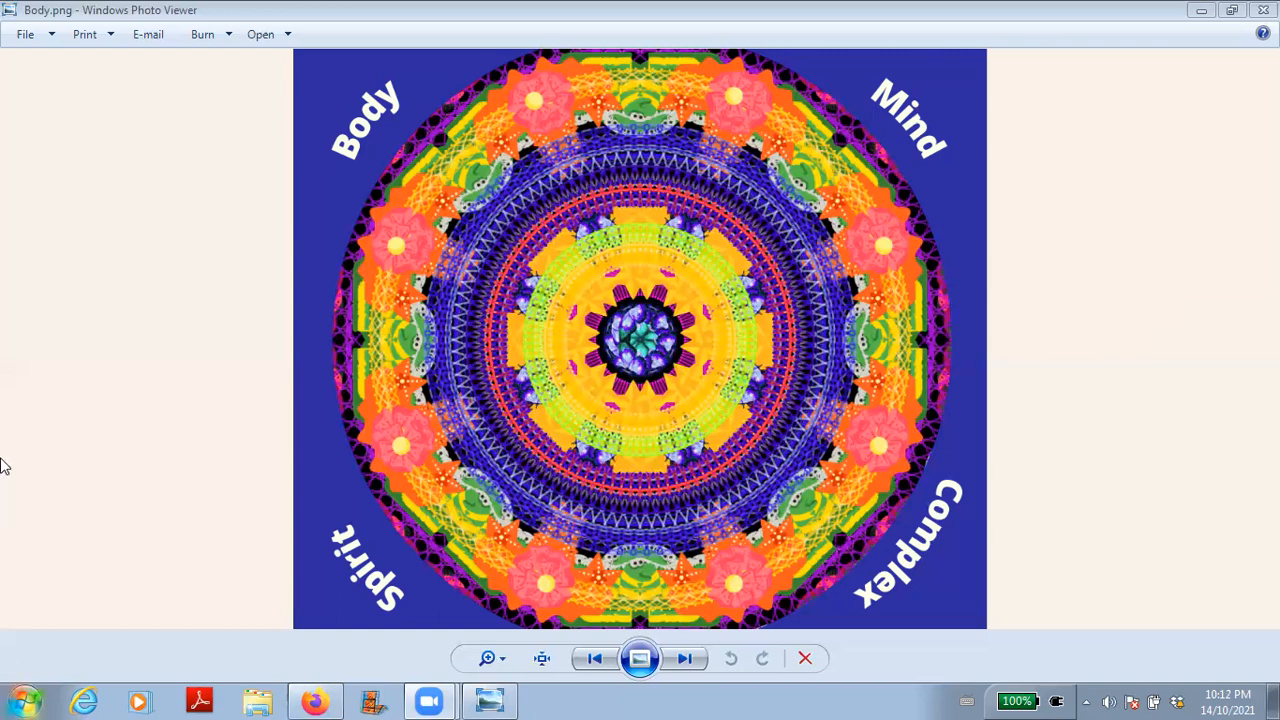
{"action": "mouse_move", "coordinate": [998, 8]}
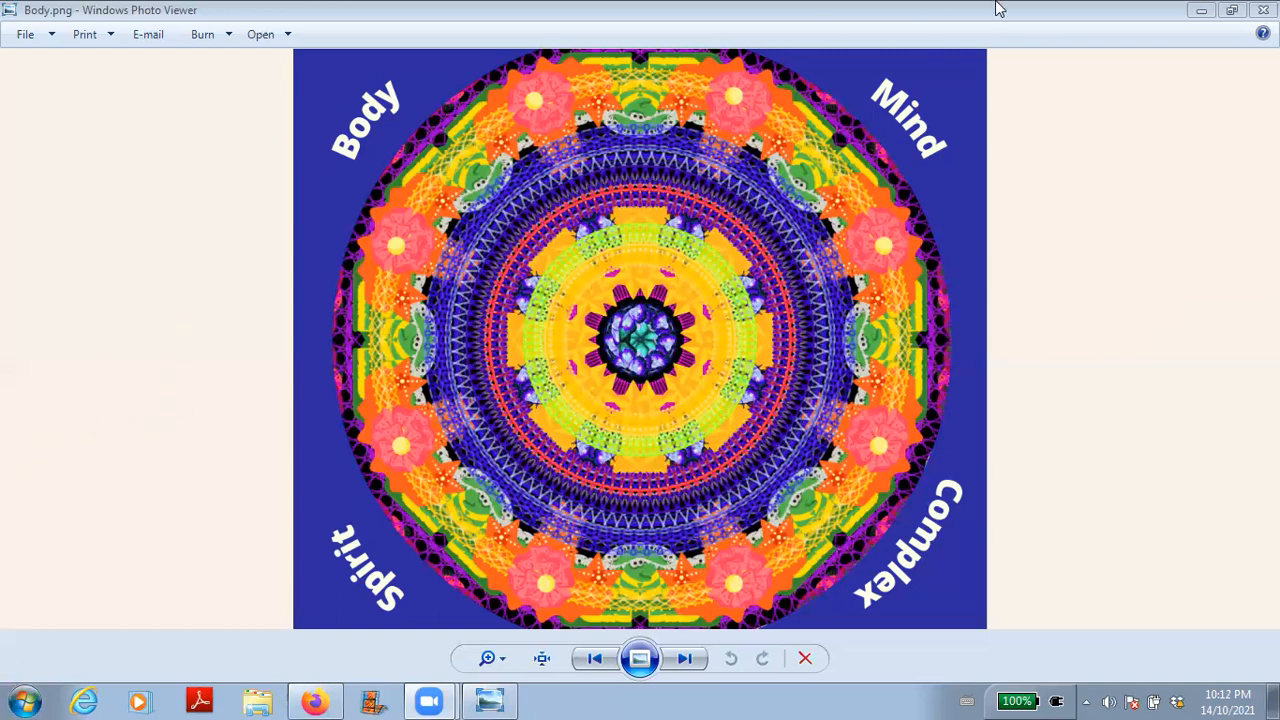
{"action": "mouse_move", "coordinate": [1133, 141]}
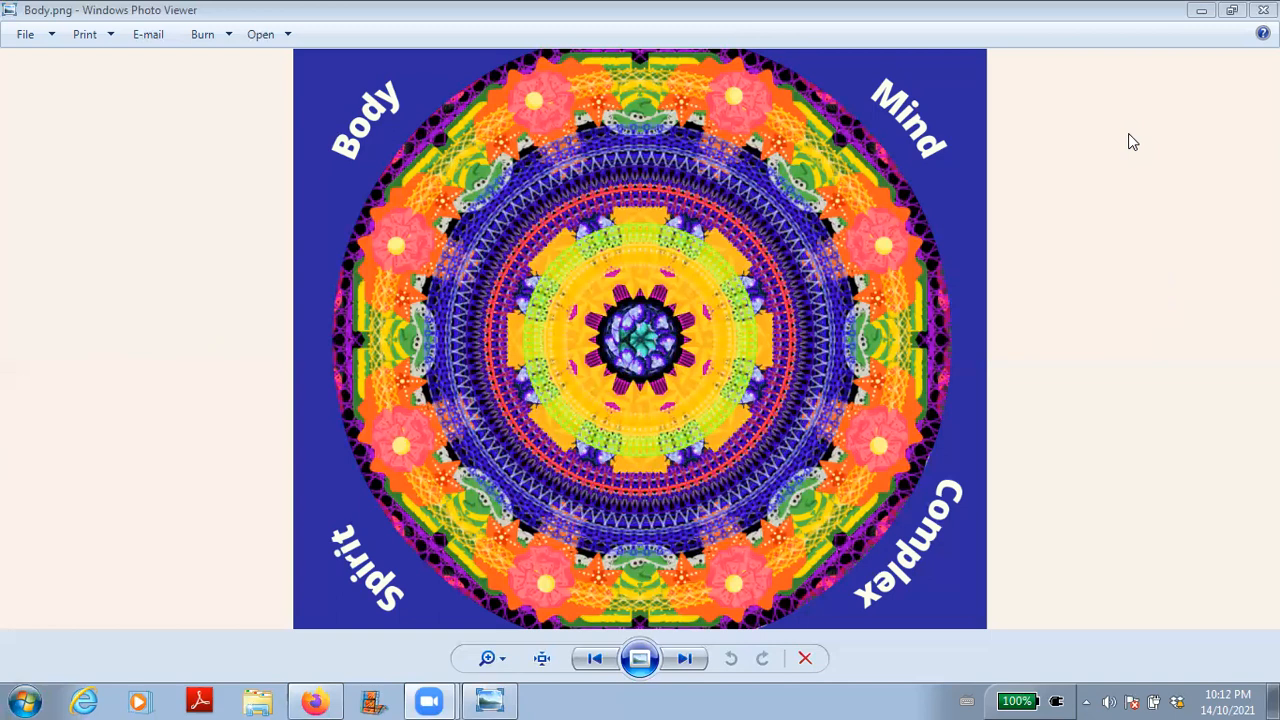
{"action": "mouse_move", "coordinate": [1116, 113]}
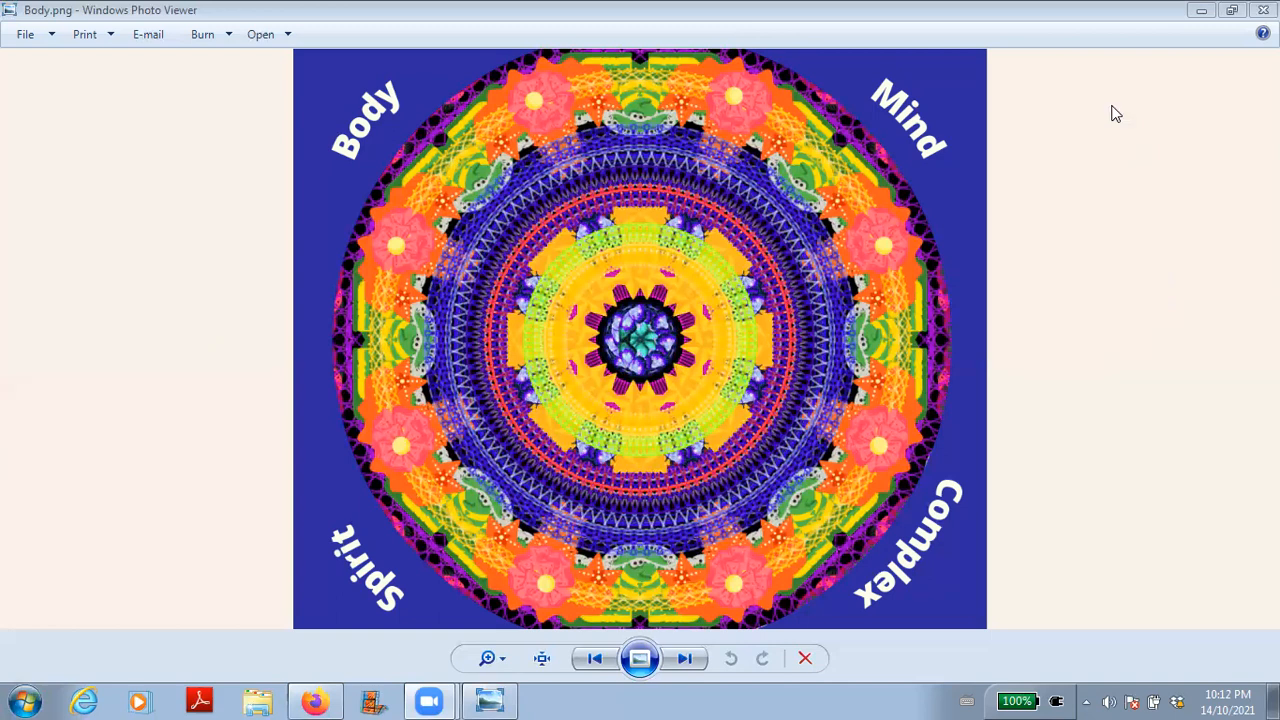